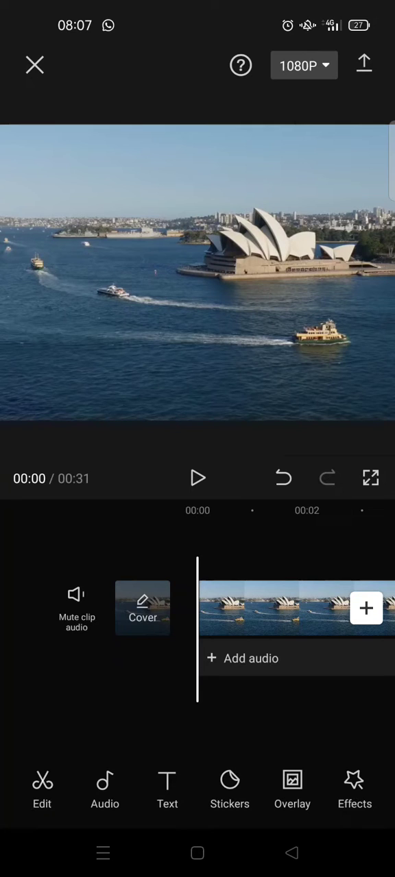
# Select the Sydney harbour clip on the timeline and bring up its Speed options
pyautogui.click(295, 608)
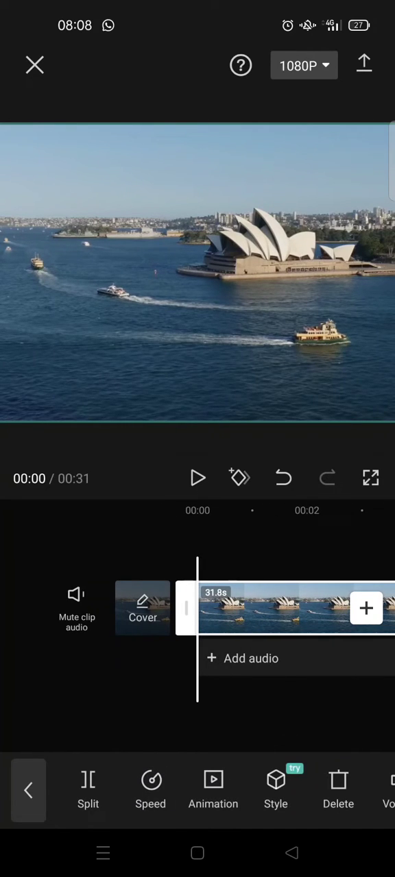
pyautogui.click(151, 788)
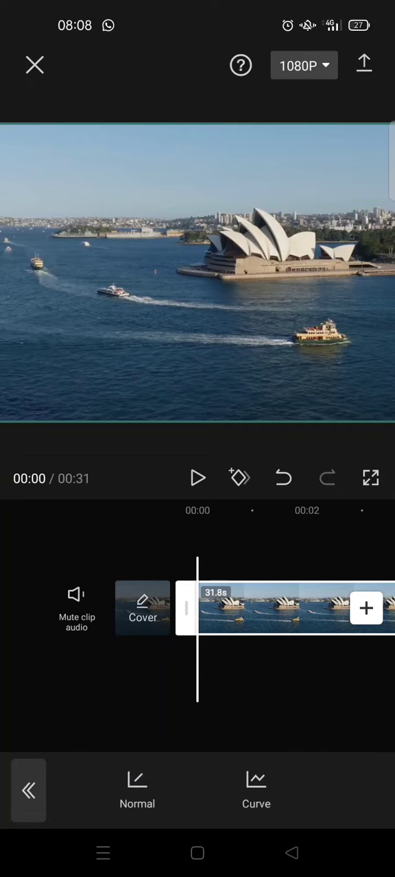
# Apply a constant Normal speed of 3.0x, cutting the clip from 31.8 to 10.6 seconds
pyautogui.click(138, 788)
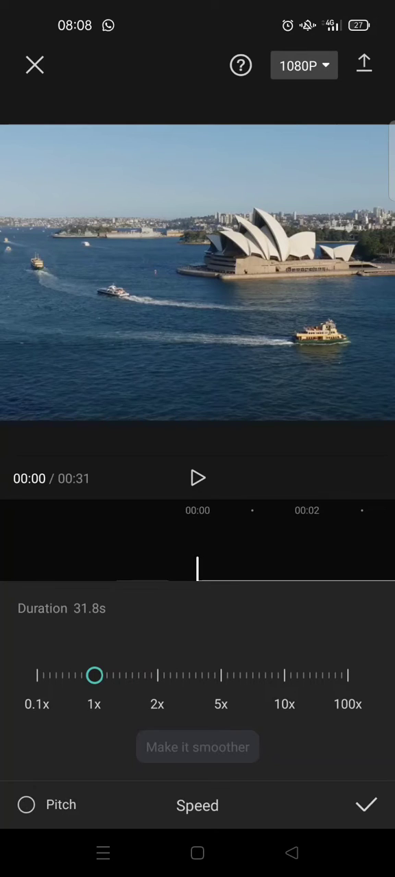
pyautogui.moveTo(96, 674); pyautogui.dragTo(233, 674)
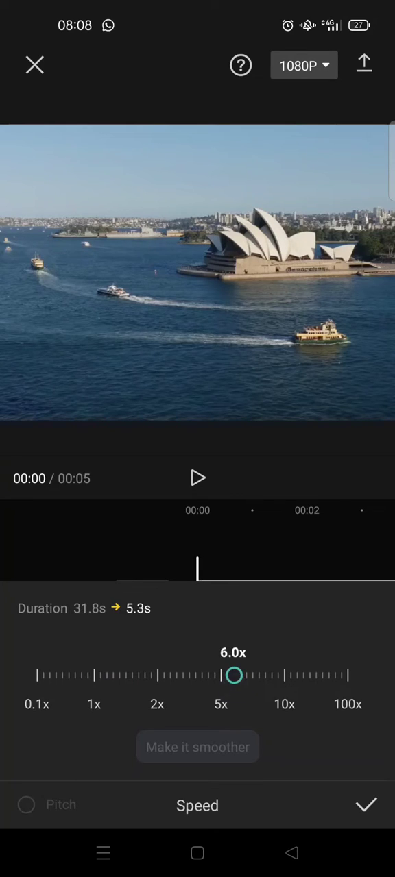
pyautogui.moveTo(233, 674); pyautogui.dragTo(225, 674)
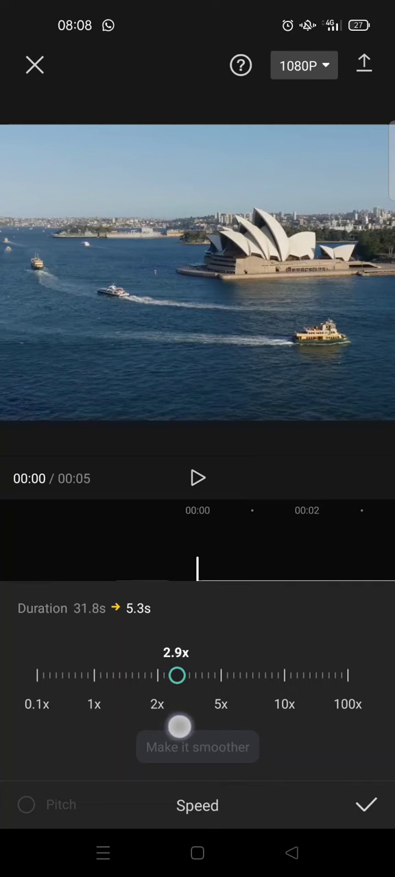
pyautogui.moveTo(176, 674); pyautogui.dragTo(181, 675)
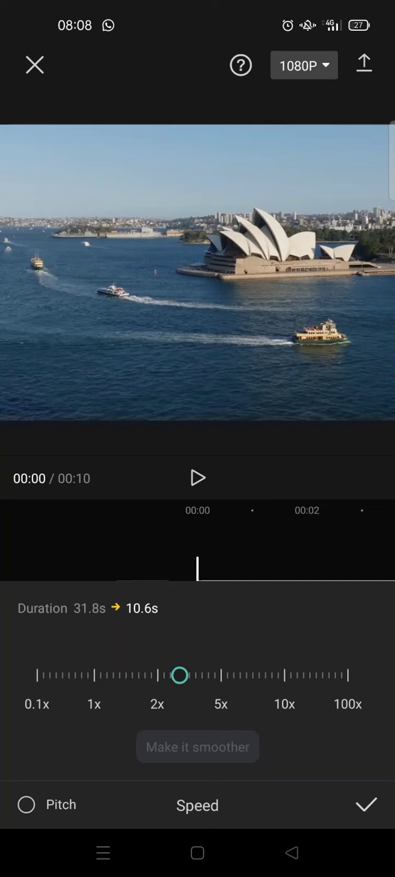
pyautogui.click(364, 806)
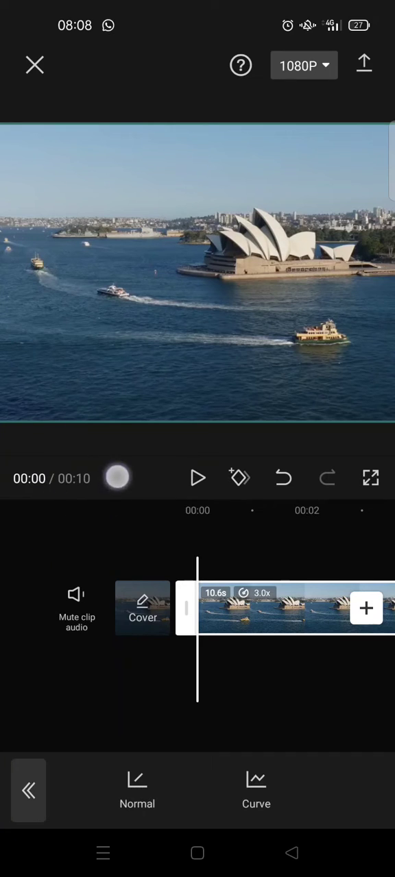
# Preview at 3.0x, then raise the Normal speed to 4.4x for a 7.2-second clip
pyautogui.moveTo(116, 477); pyautogui.dragTo(103, 477)
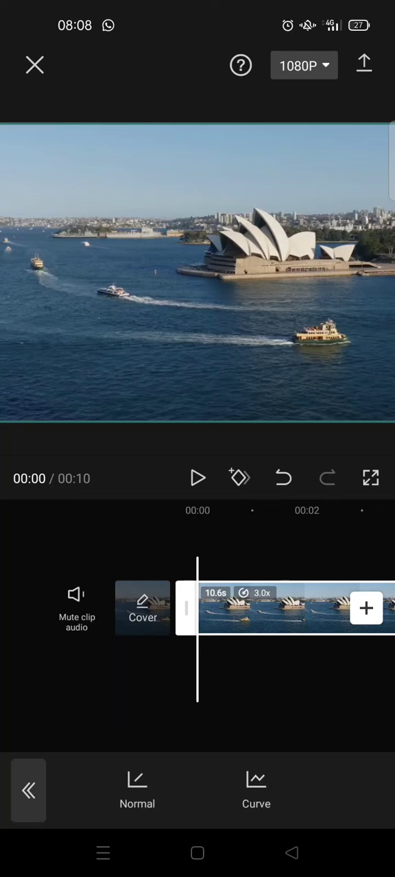
pyautogui.click(197, 478)
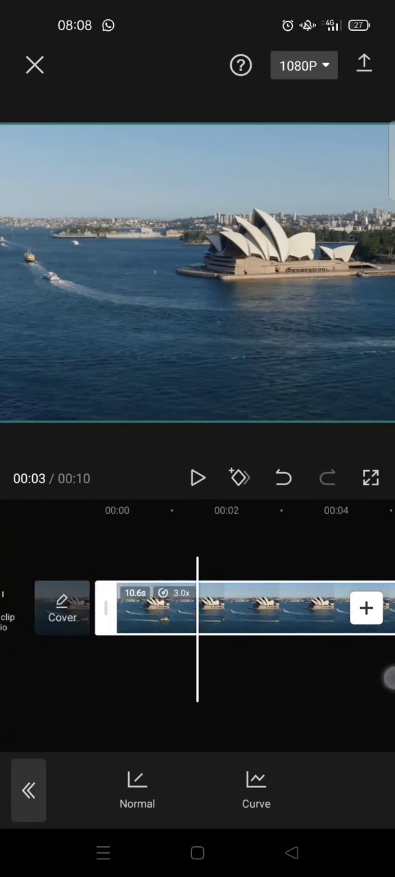
pyautogui.click(137, 788)
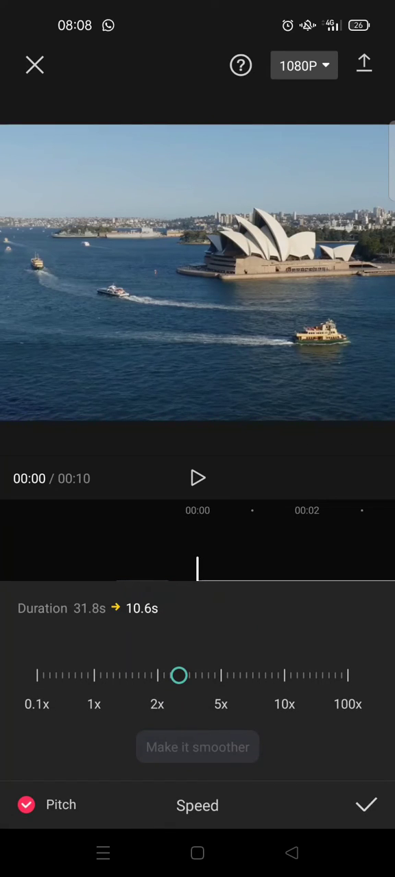
pyautogui.moveTo(179, 674); pyautogui.dragTo(209, 675)
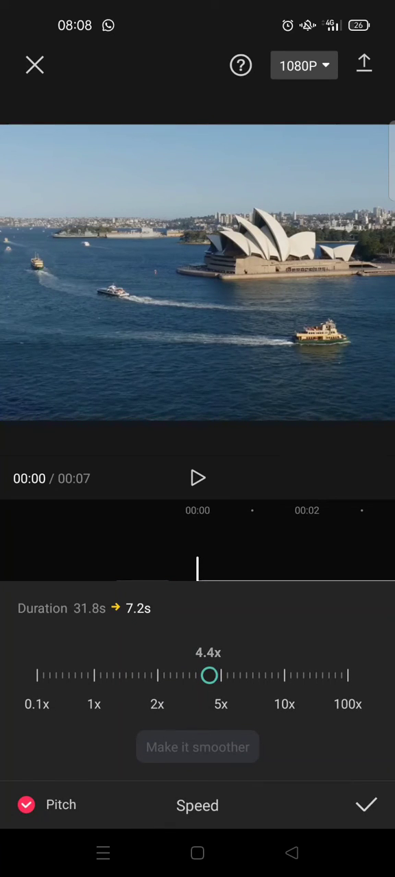
pyautogui.click(364, 804)
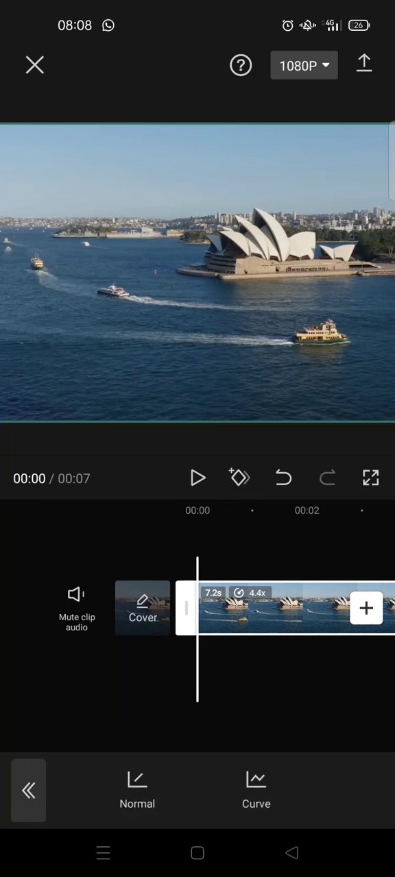
pyautogui.click(197, 478)
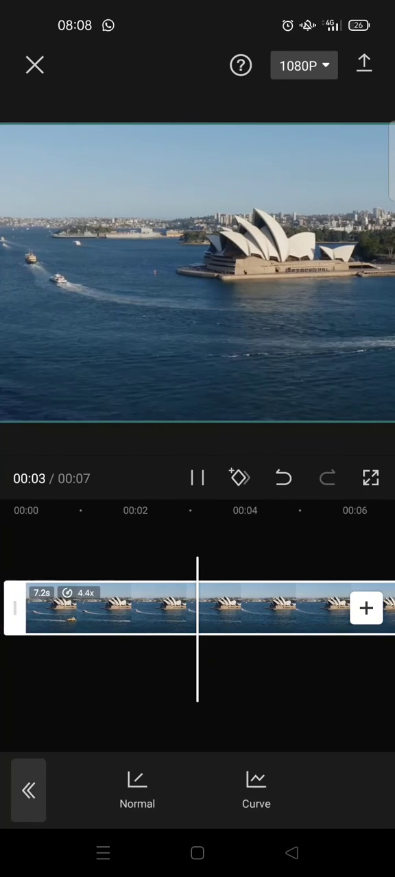
pyautogui.click(198, 478)
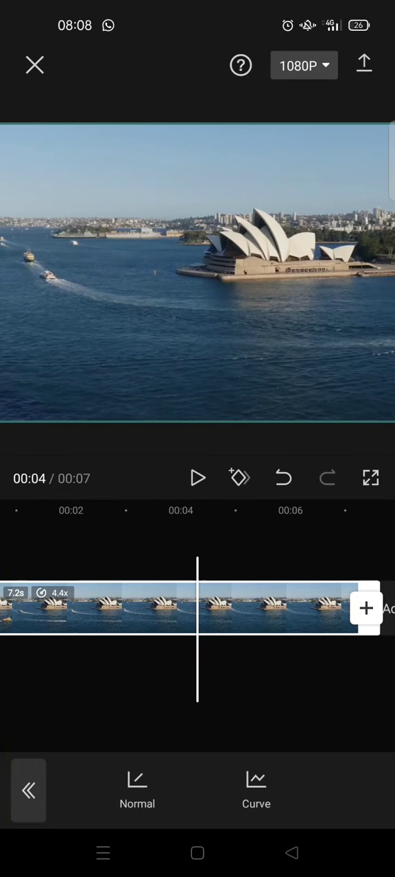